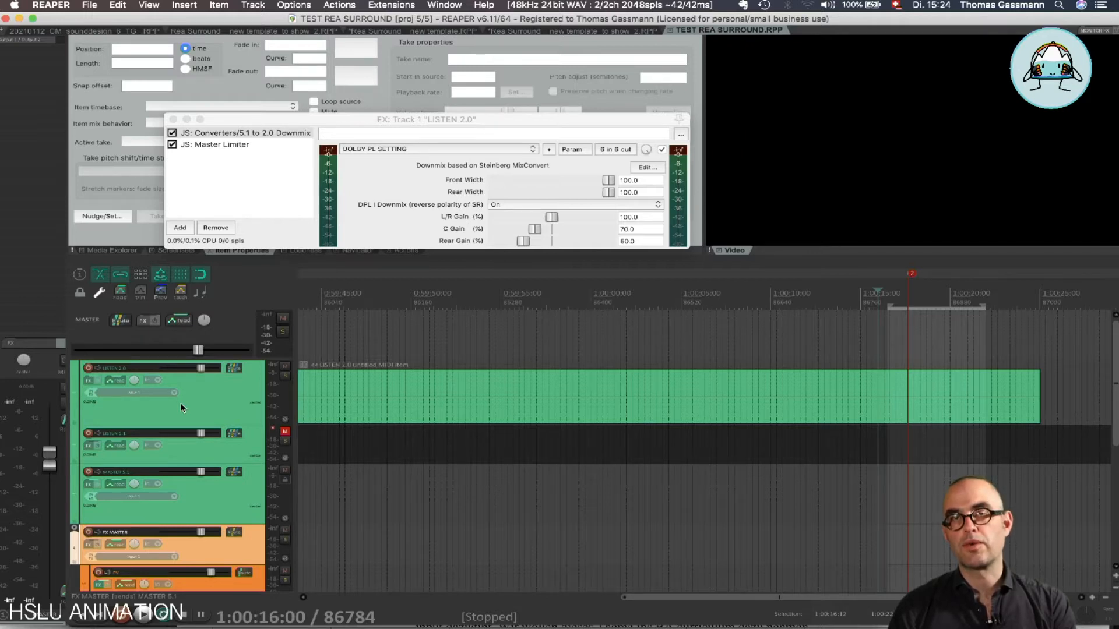
pyautogui.moveTo(224, 453)
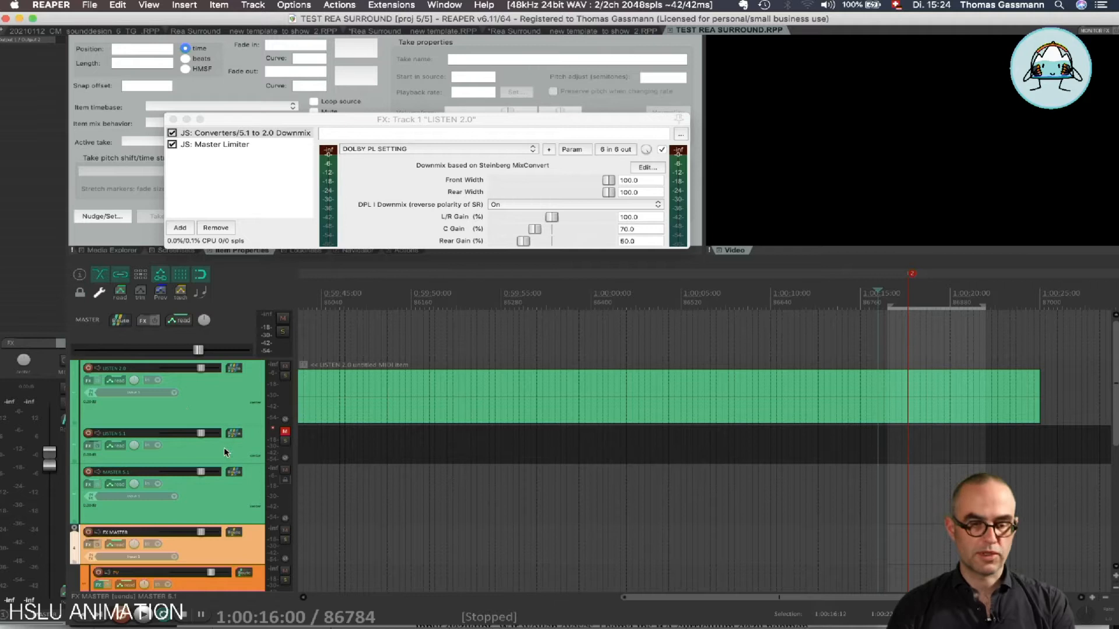
pyautogui.moveTo(45, 480)
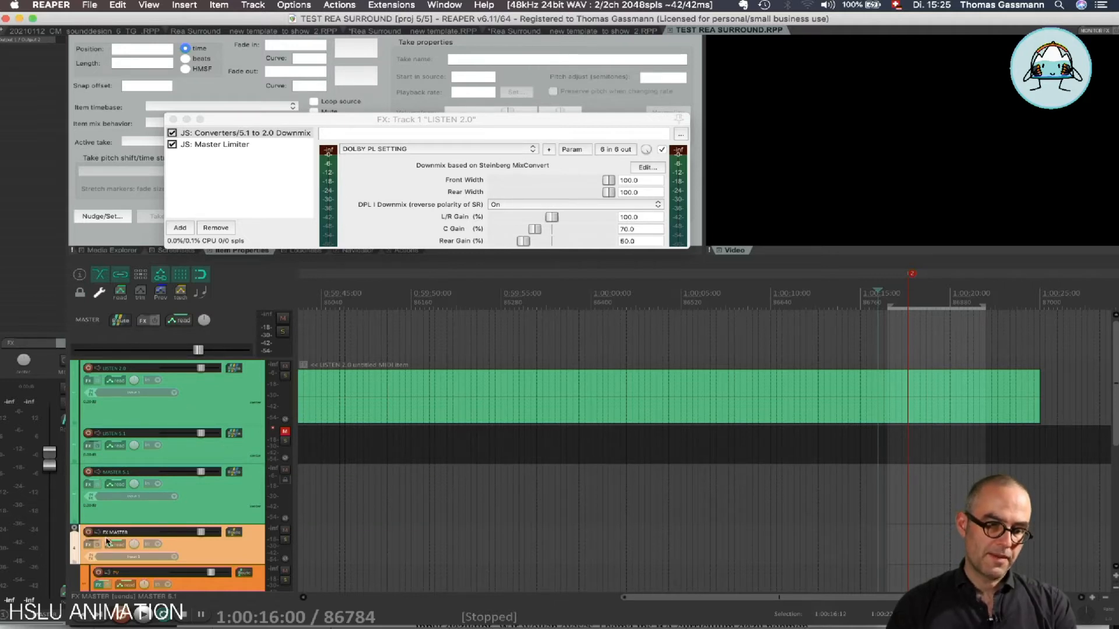
pyautogui.moveTo(286, 474)
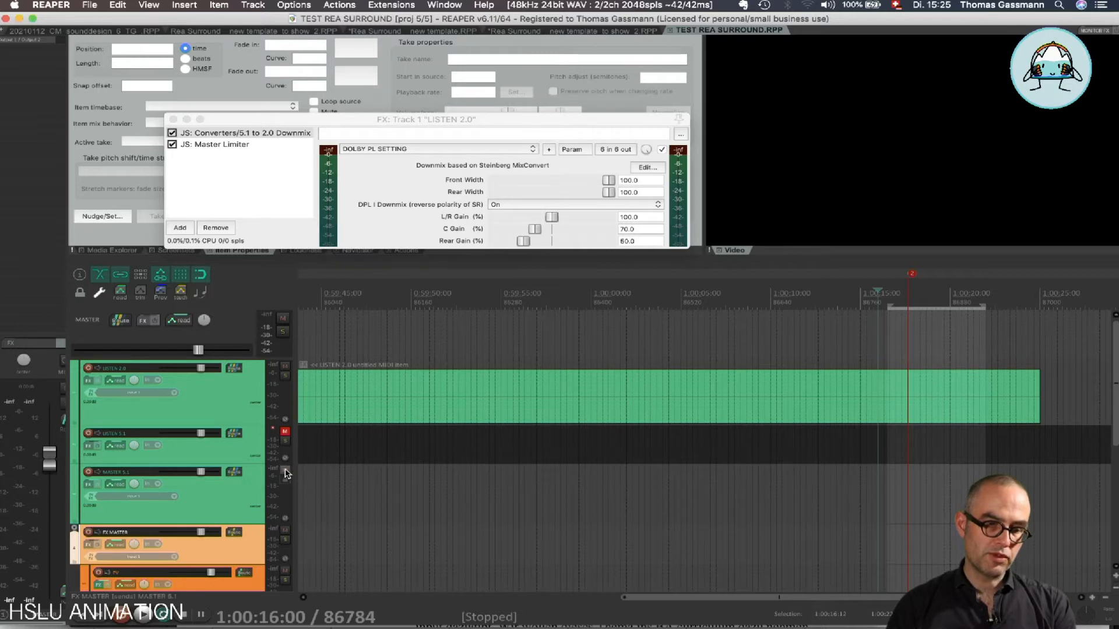
pyautogui.moveTo(286, 474)
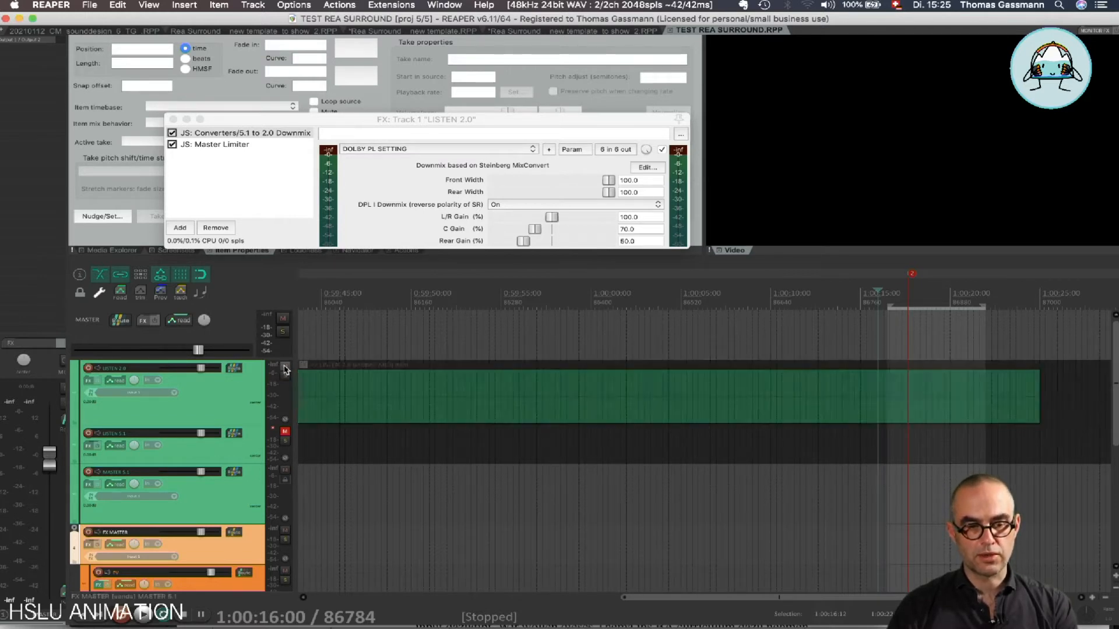
# - Mute the LISTEN 2.0 track so LISTEN 5.1 becomes the active monitor
pyautogui.click(284, 366)
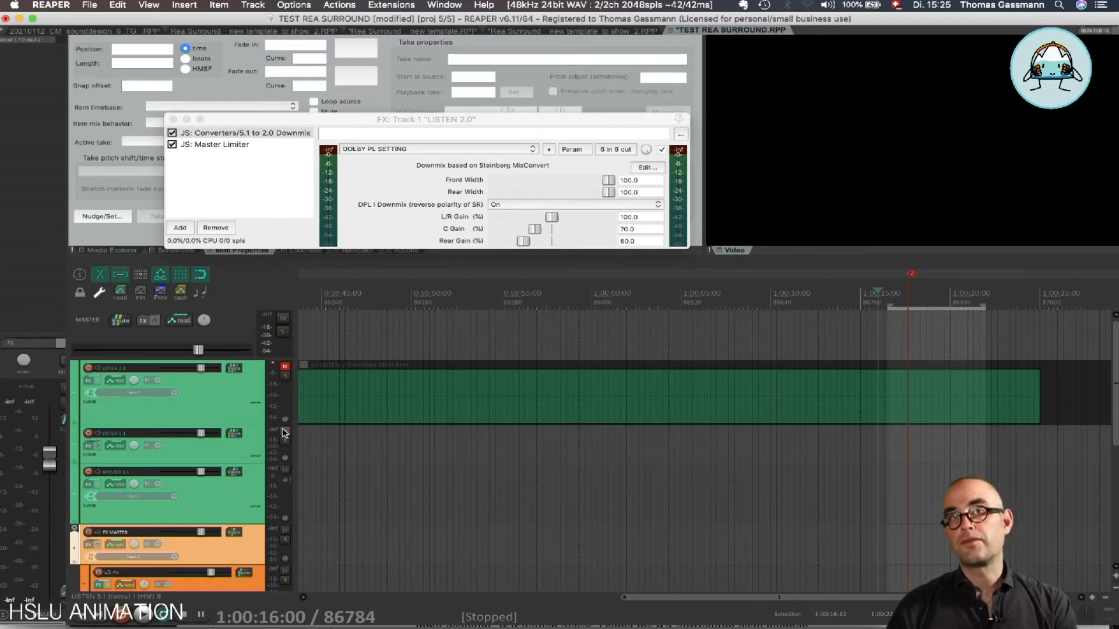
pyautogui.moveTo(191, 509)
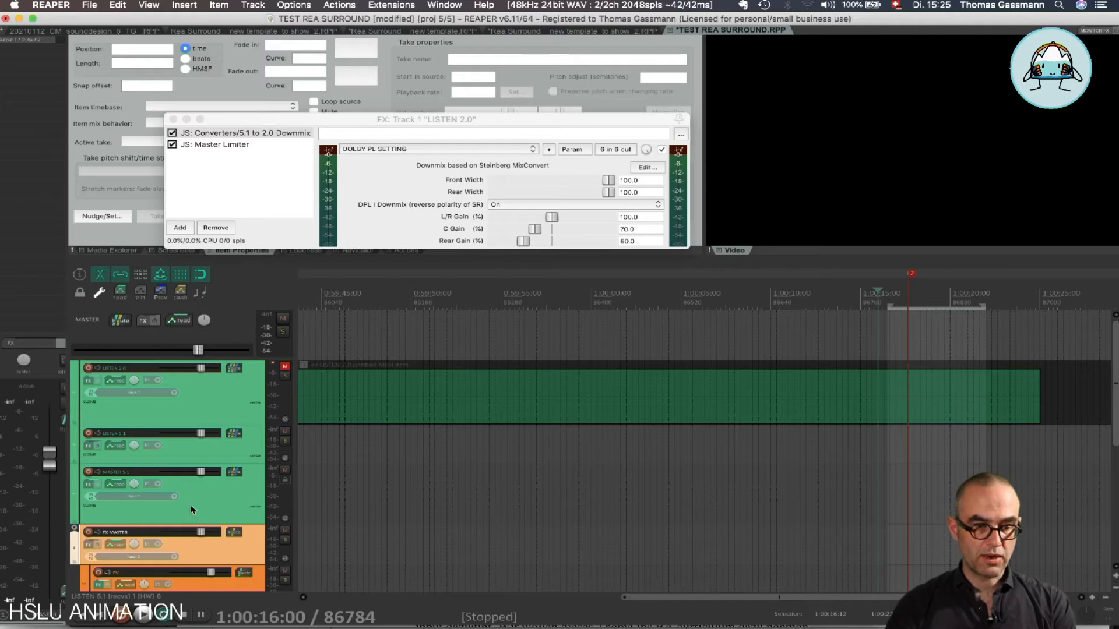
pyautogui.moveTo(186, 504)
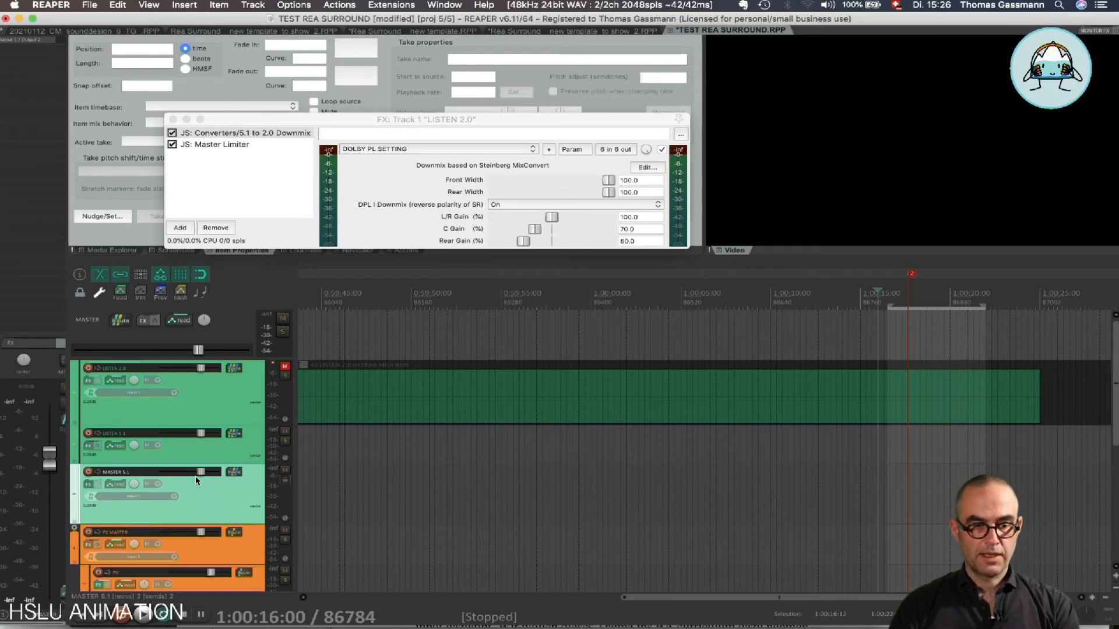
pyautogui.moveTo(199, 453)
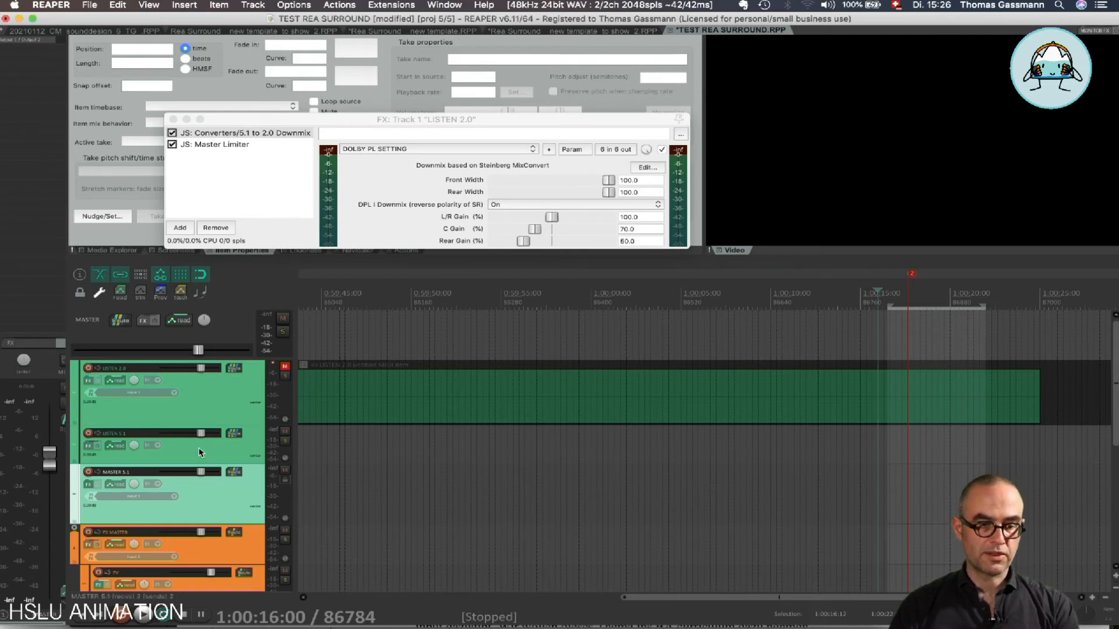
pyautogui.click(179, 228)
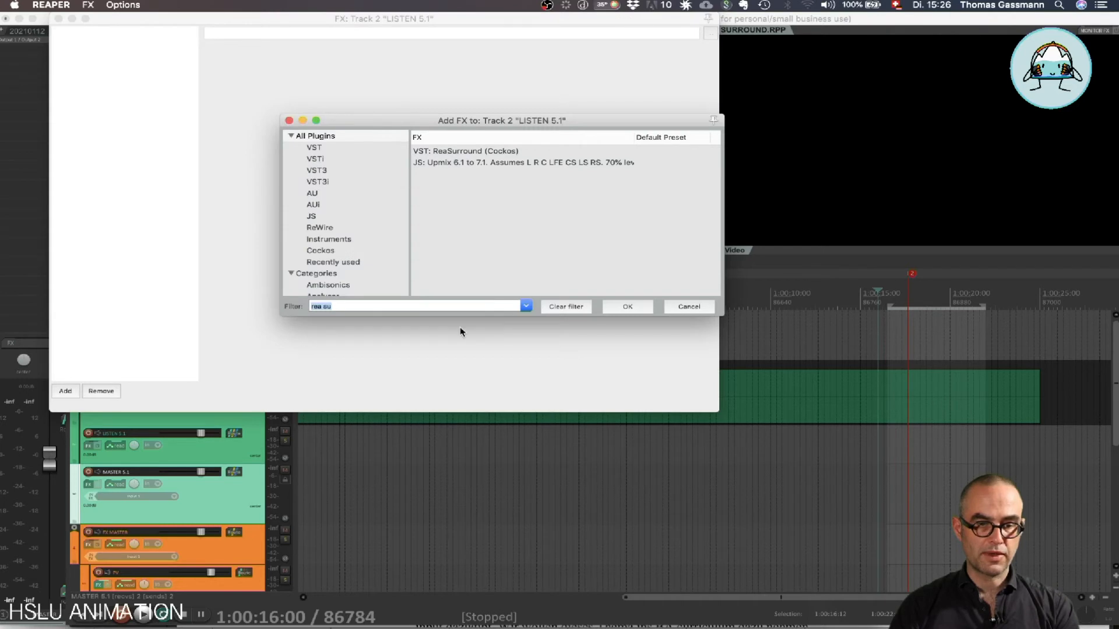
pyautogui.click(687, 307)
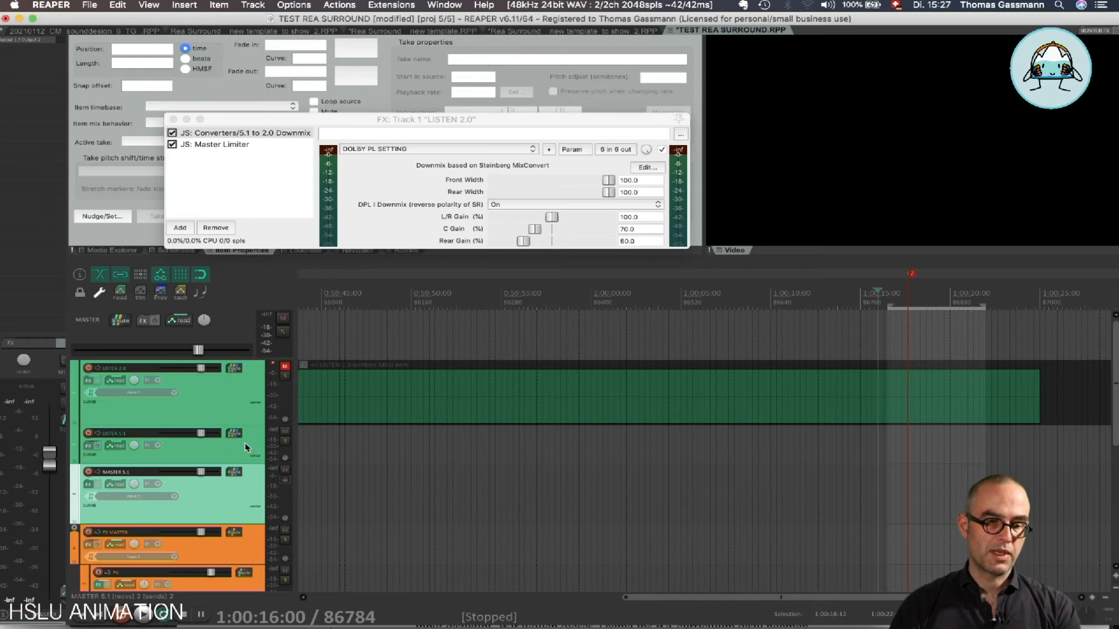
pyautogui.moveTo(246, 455)
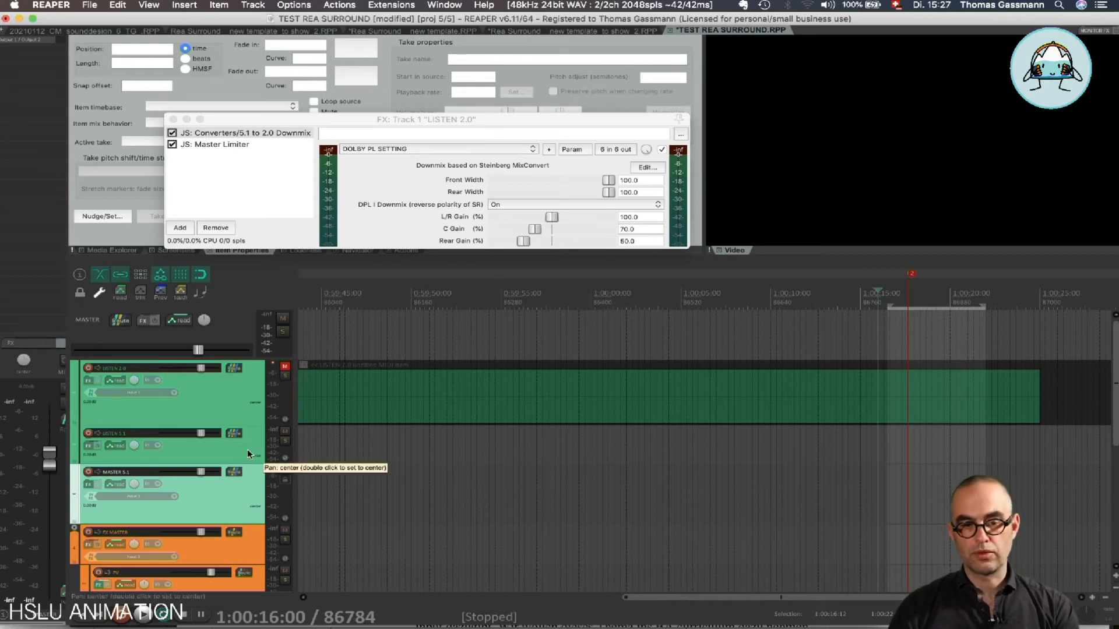
pyautogui.moveTo(232, 454)
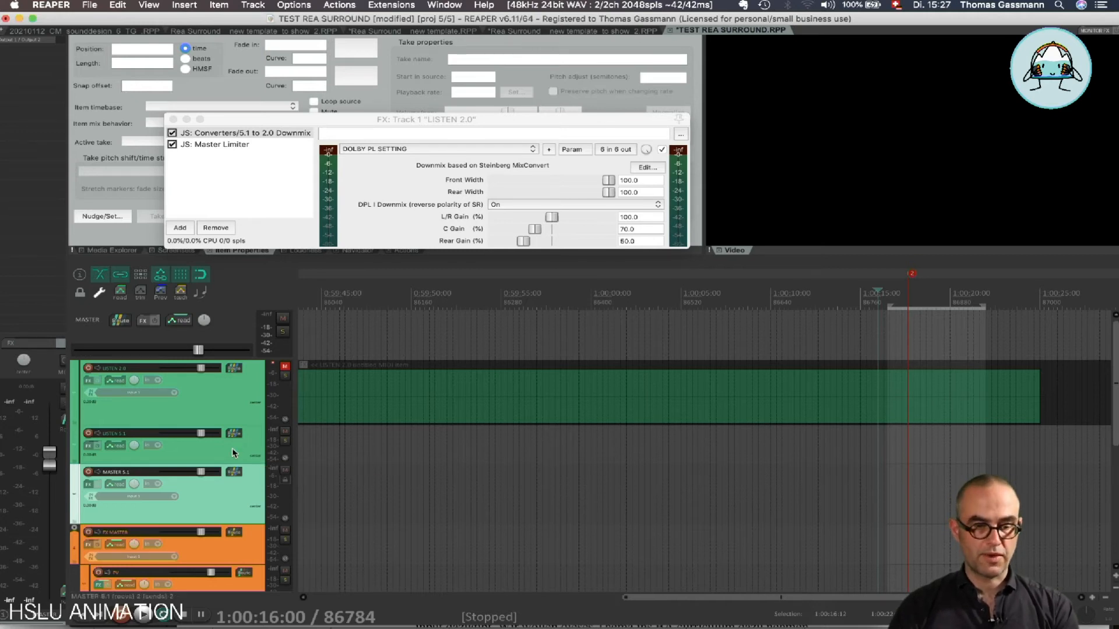
pyautogui.moveTo(238, 453)
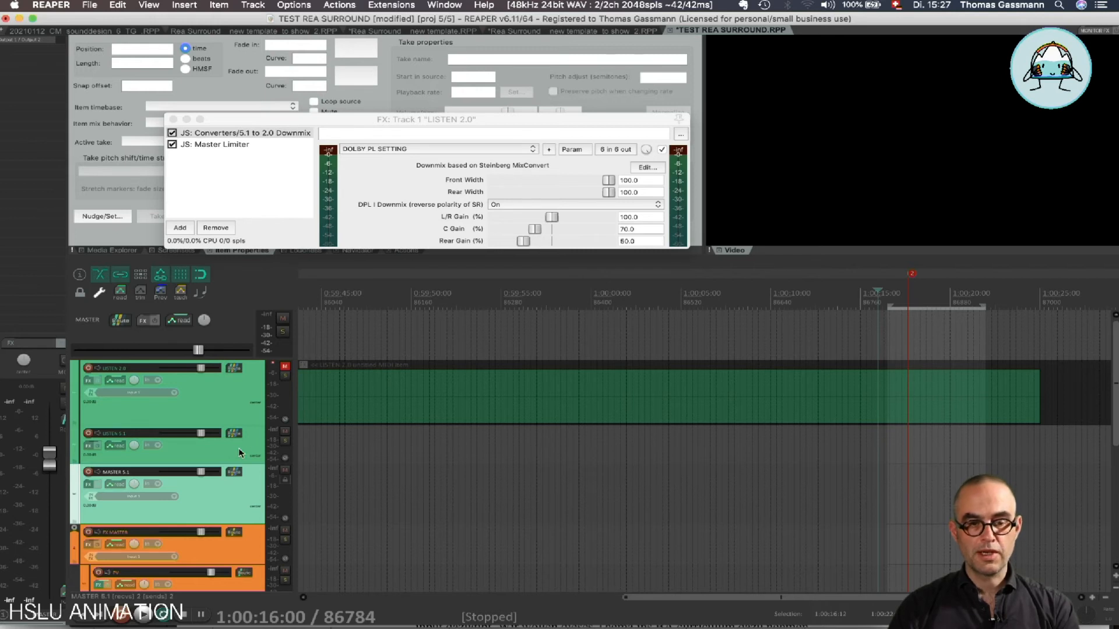
pyautogui.moveTo(284, 433)
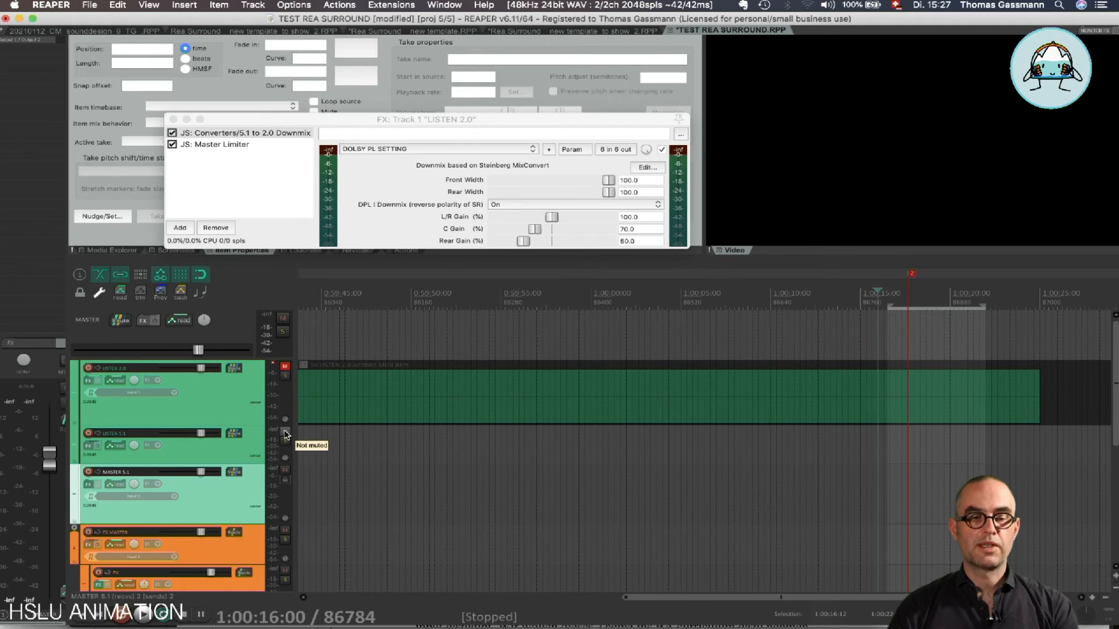
# - Mute LISTEN 5.1 again so monitoring returns to LISTEN 2.0
pyautogui.click(284, 367)
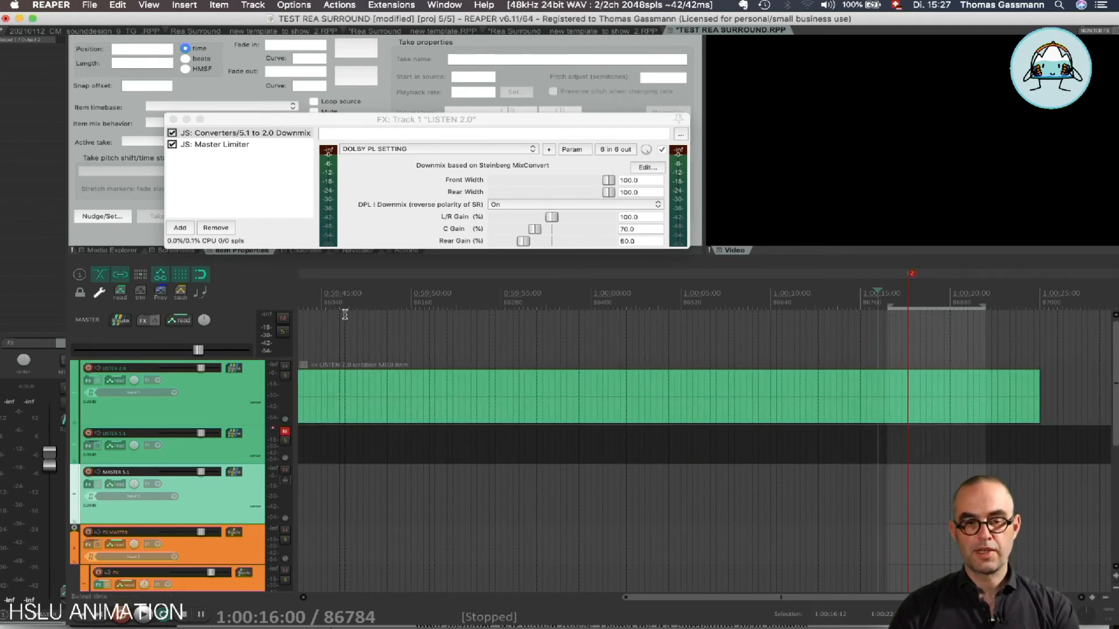
pyautogui.moveTo(357, 306)
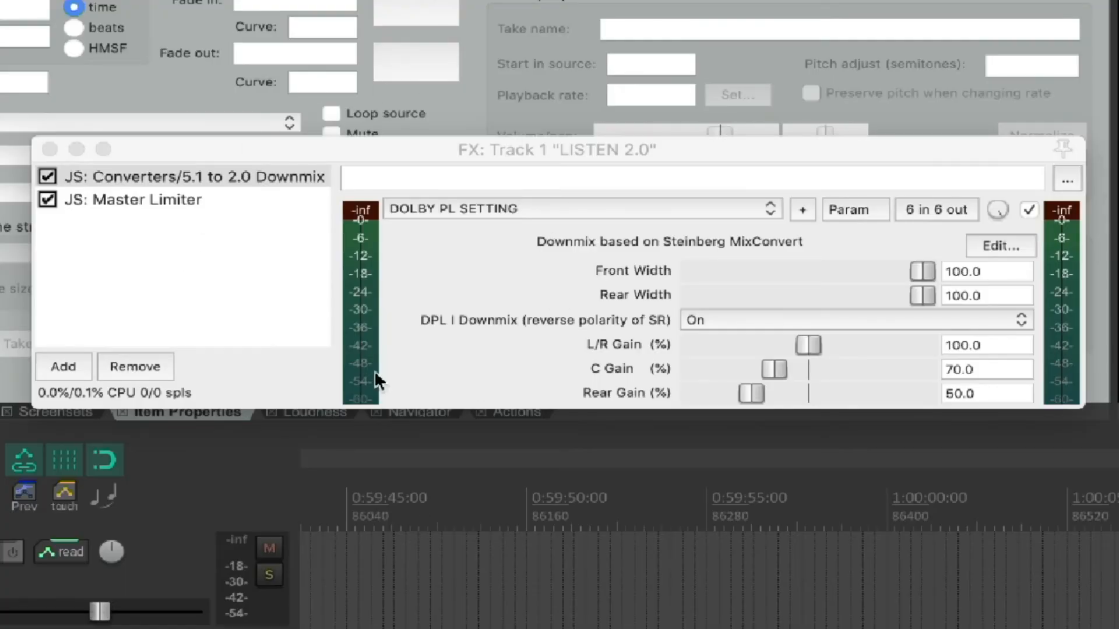
pyautogui.moveTo(618, 192)
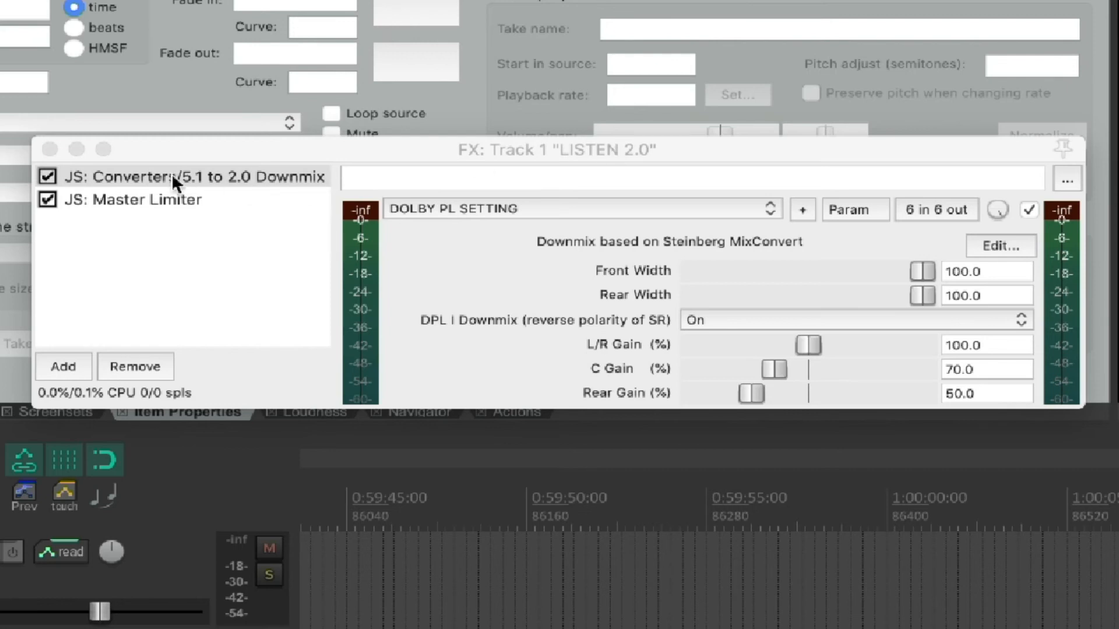
pyautogui.moveTo(111, 184)
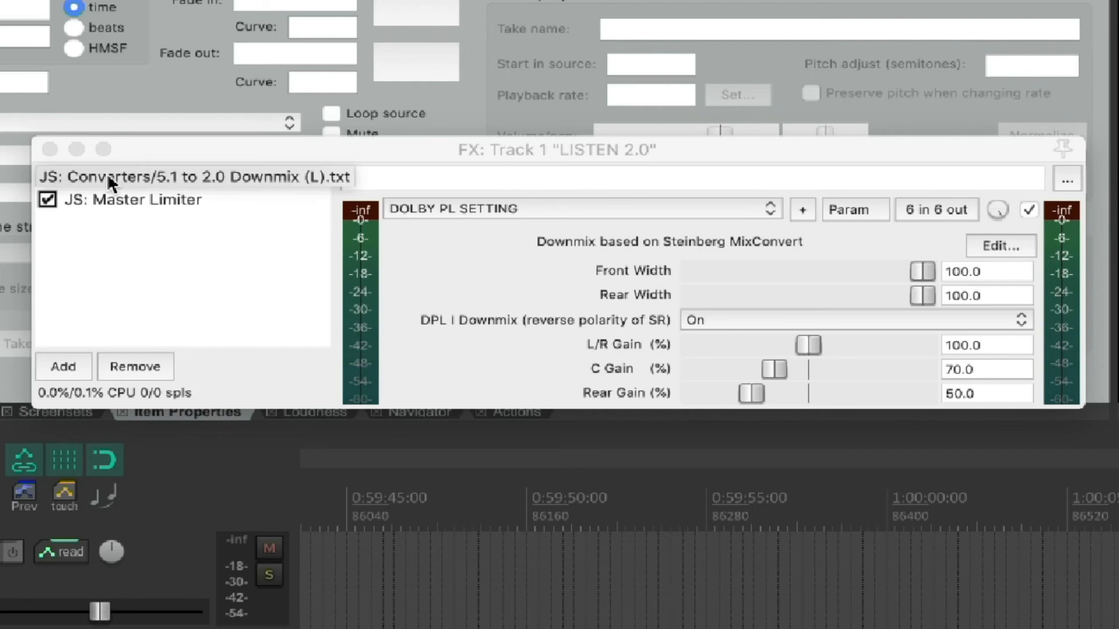
pyautogui.moveTo(150, 181)
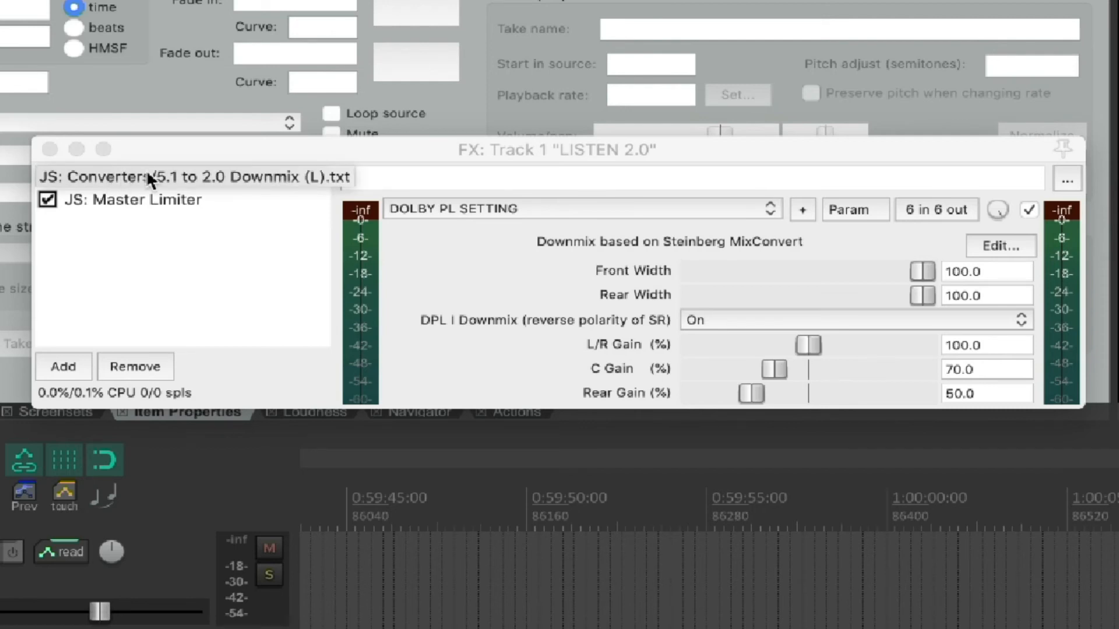
pyautogui.moveTo(218, 184)
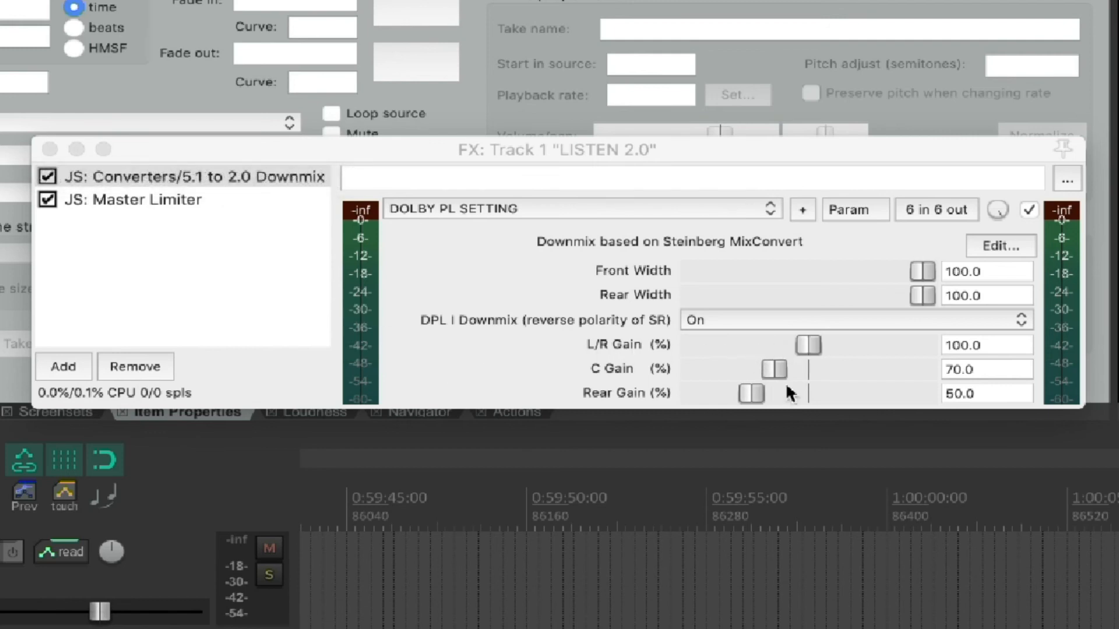
pyautogui.moveTo(806, 396)
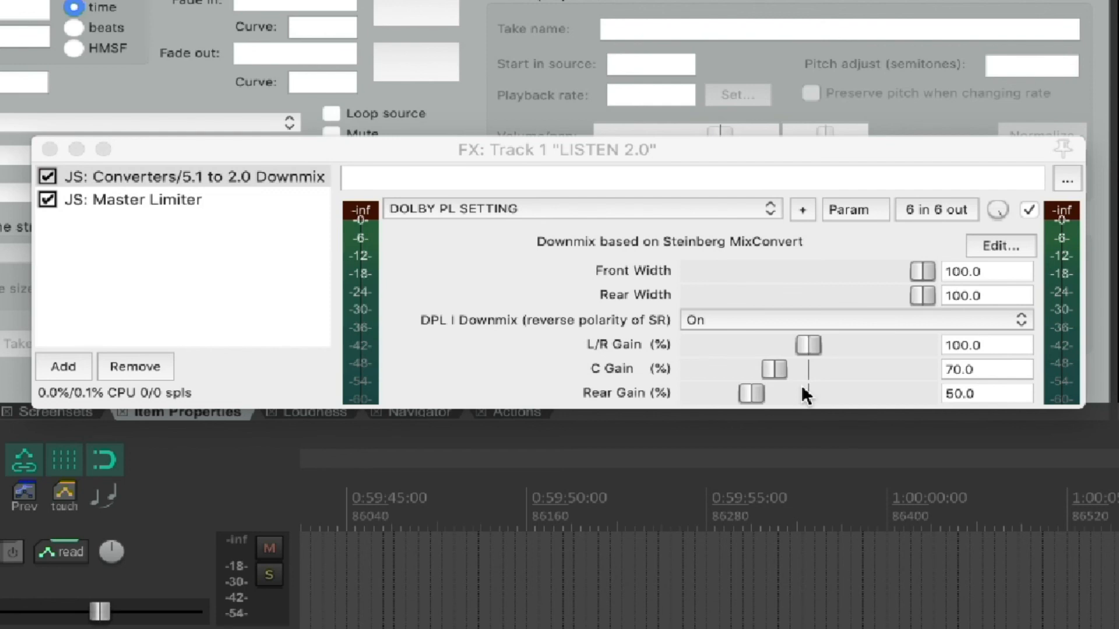
pyautogui.moveTo(779, 373)
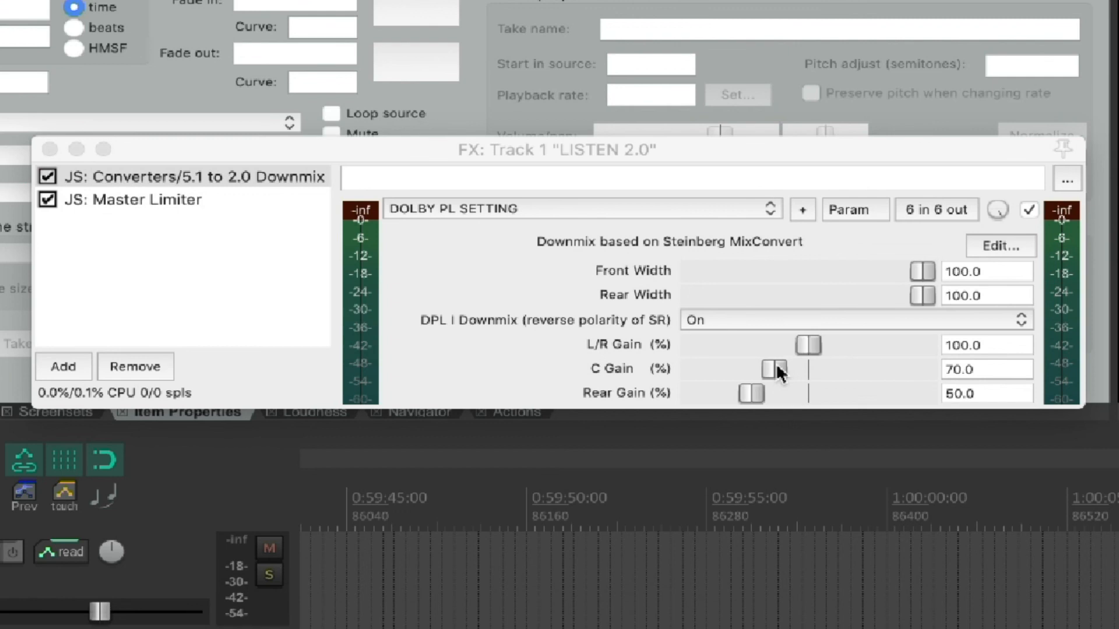
pyautogui.moveTo(762, 393)
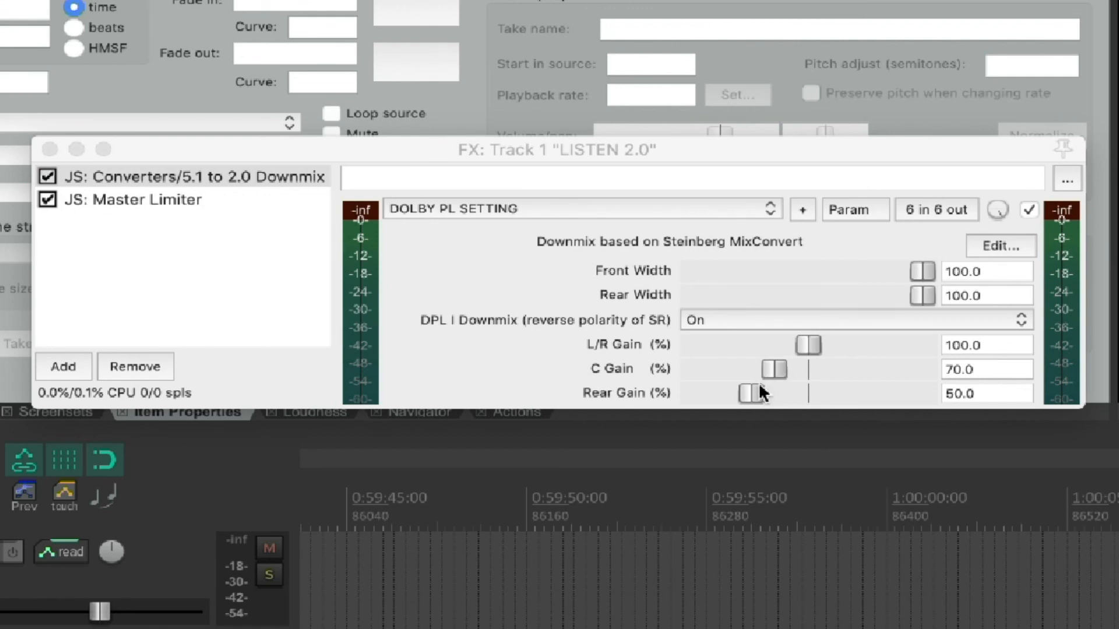
pyautogui.moveTo(760, 397)
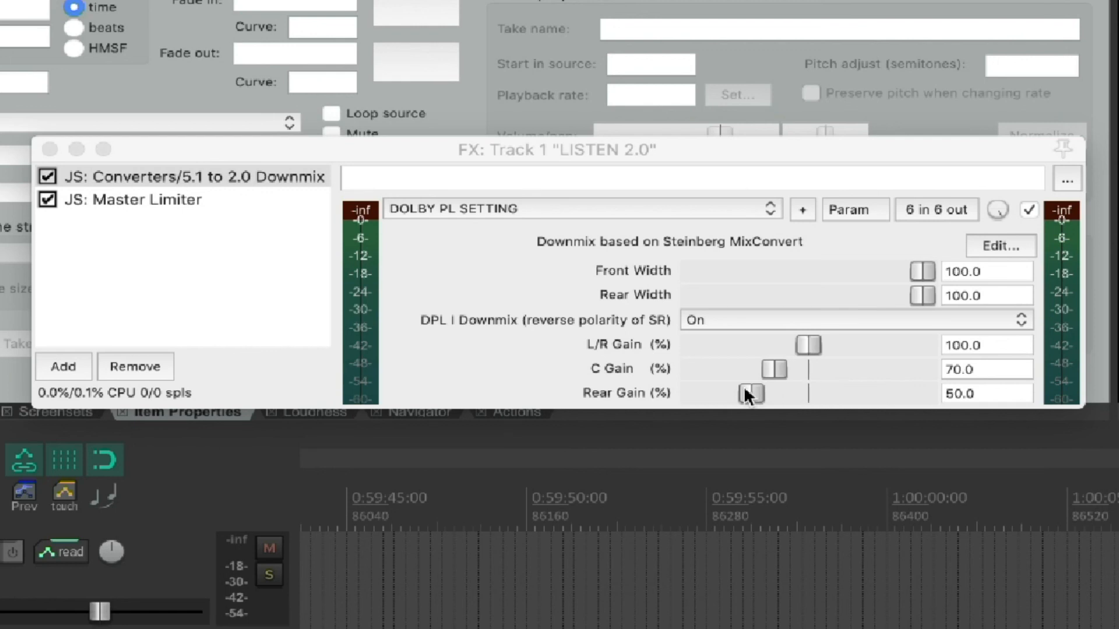
pyautogui.moveTo(759, 398)
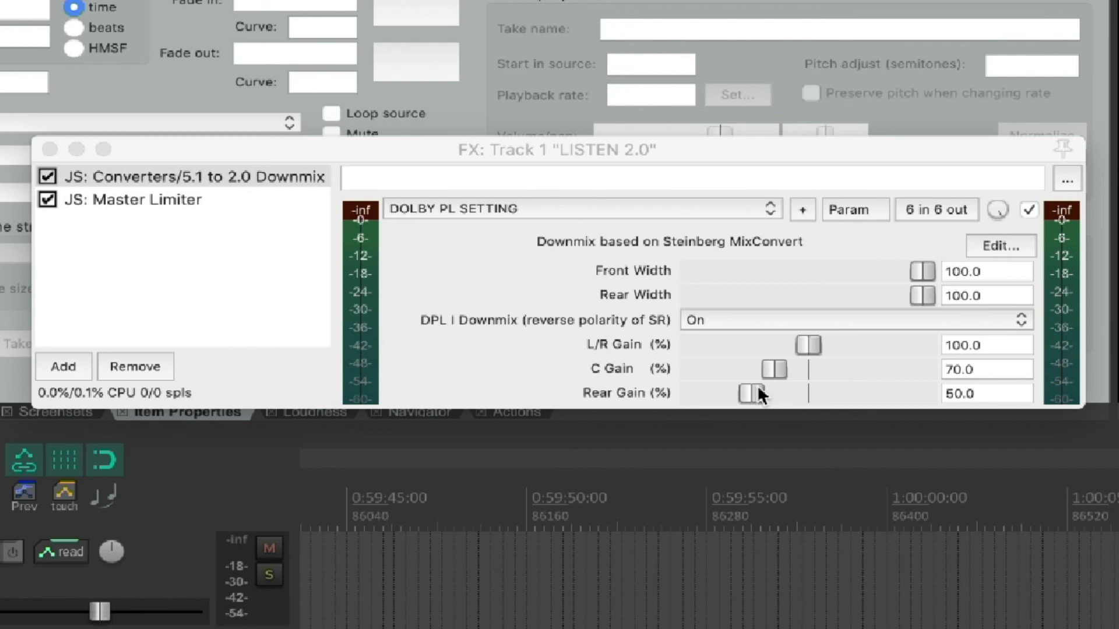
pyautogui.moveTo(500, 322)
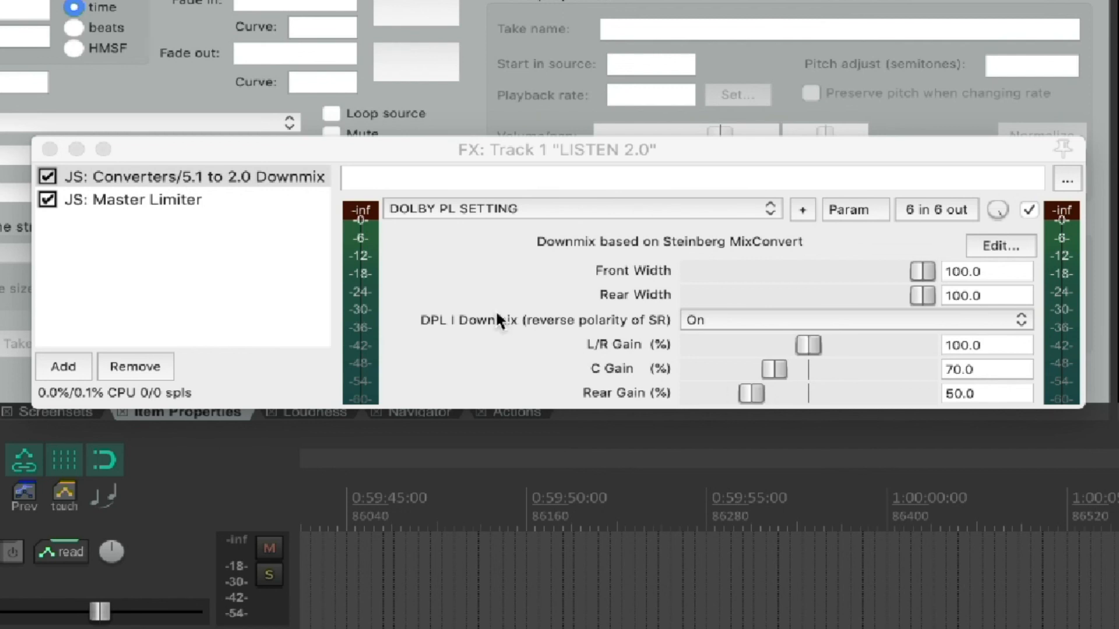